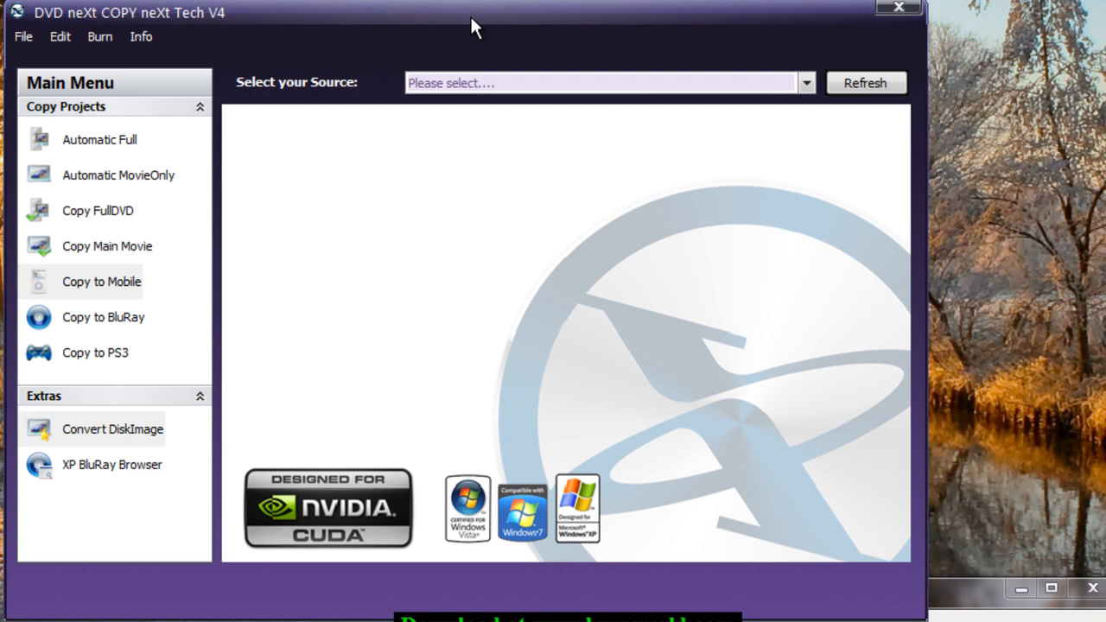
{"action": "mouse_move", "coordinate": [429, 71]}
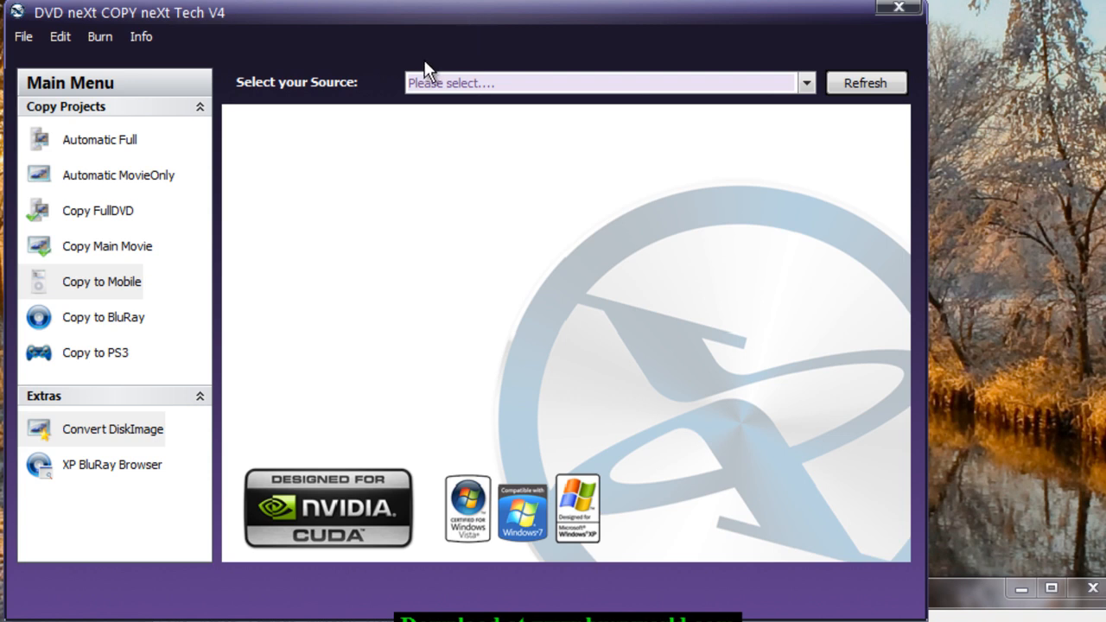
{"action": "mouse_move", "coordinate": [349, 146]}
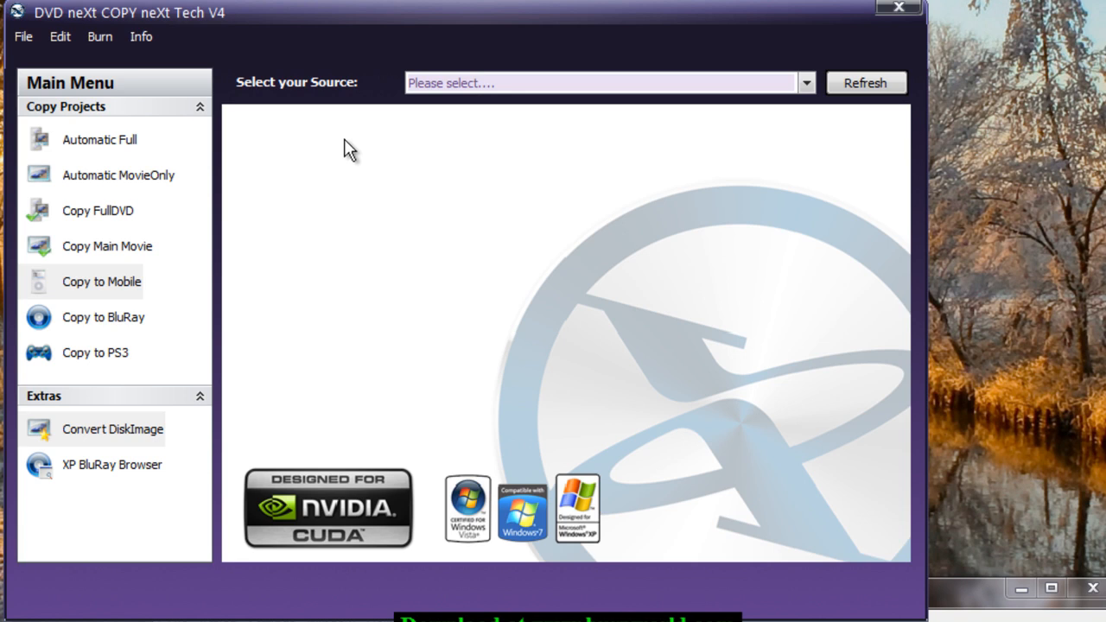
{"action": "mouse_move", "coordinate": [278, 45]}
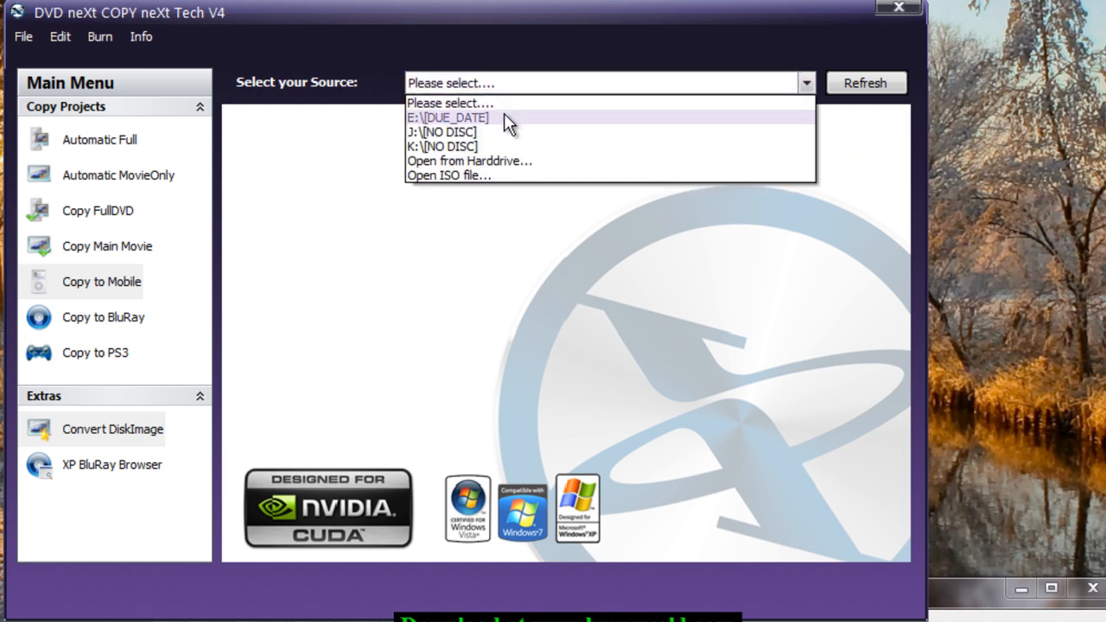
Use E:\[DUE_DATE] as source and start an Automatic MovieOnly copy project.
{"action": "left_click", "coordinate": [447, 117]}
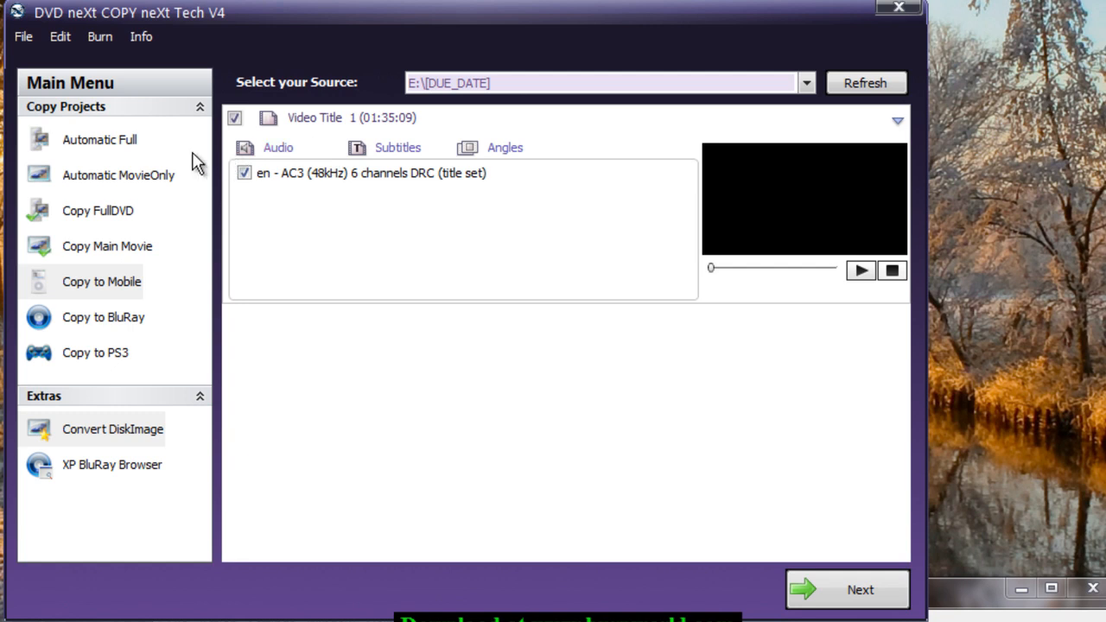
{"action": "mouse_move", "coordinate": [129, 151]}
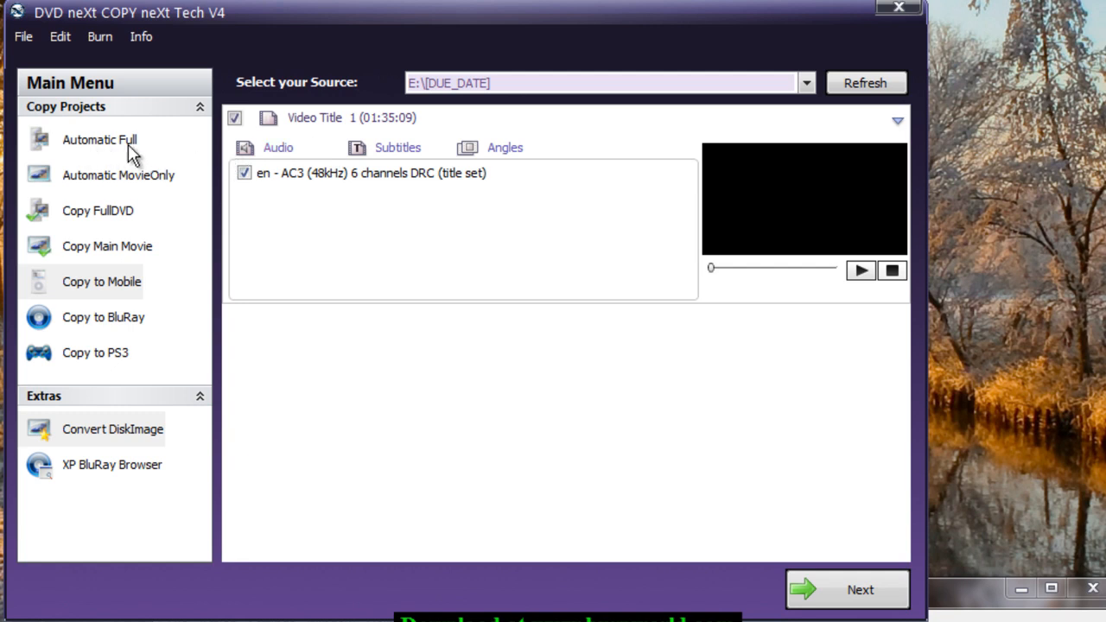
{"action": "mouse_move", "coordinate": [86, 160]}
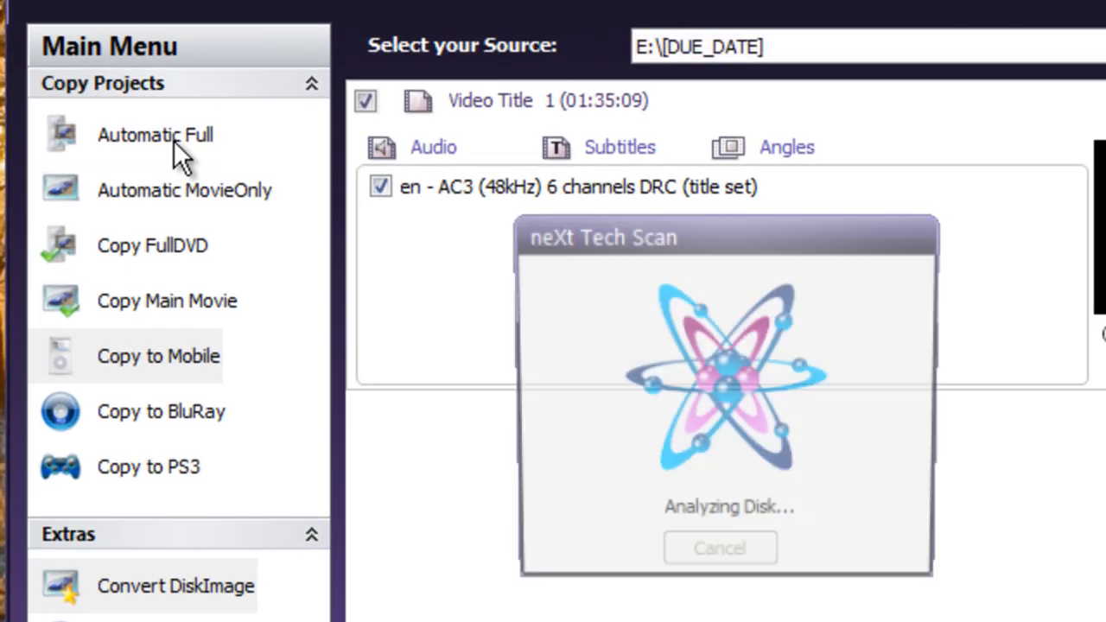
{"action": "left_click", "coordinate": [156, 134]}
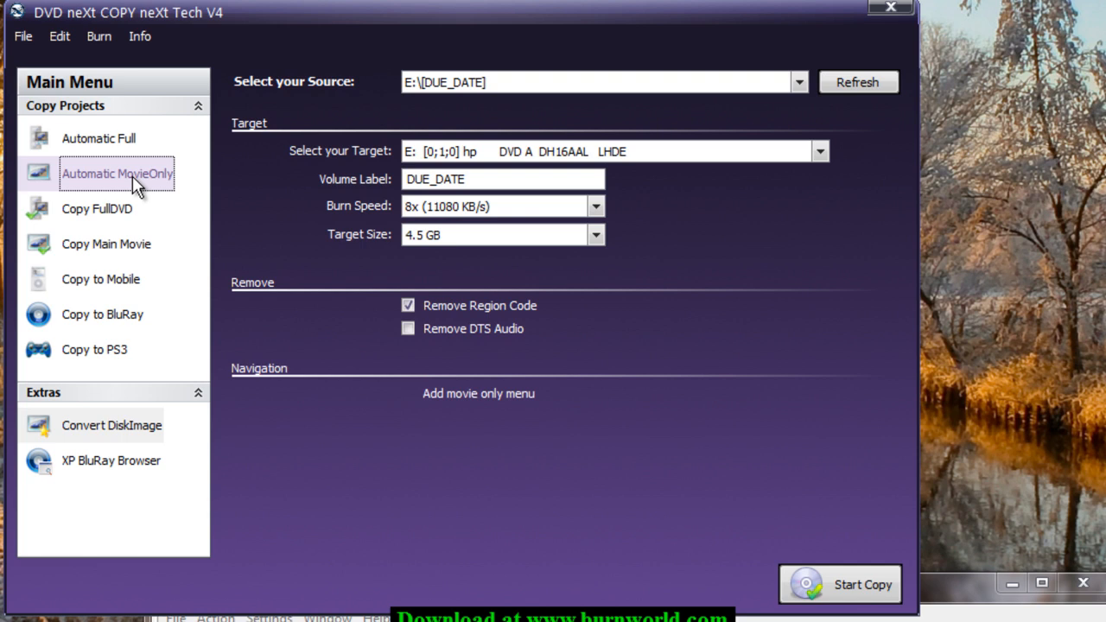
{"action": "mouse_move", "coordinate": [566, 380]}
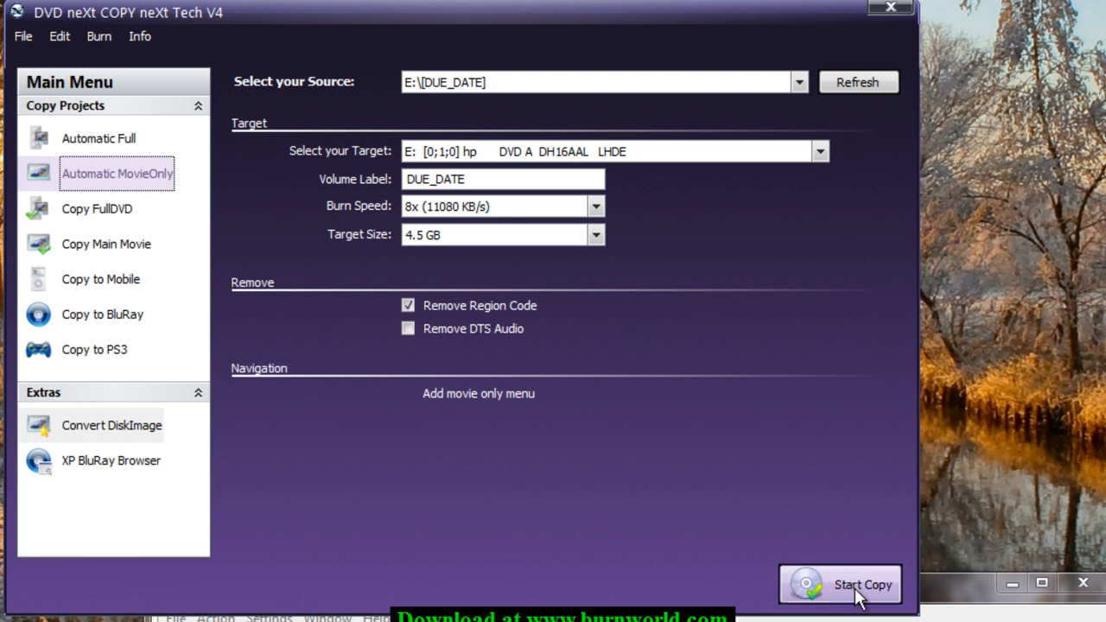
{"action": "mouse_move", "coordinate": [562, 443]}
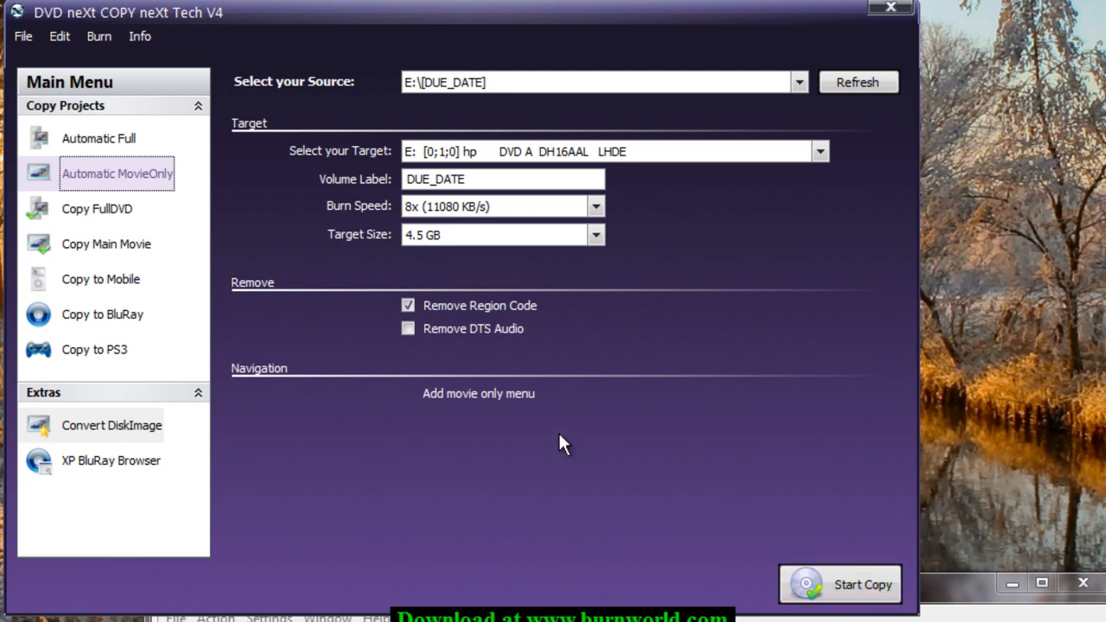
Set up a Copy to Mobile job for iPad with the 1024 HQ h264/2500kbps AAC/128kbps profile.
{"action": "left_click", "coordinate": [408, 394]}
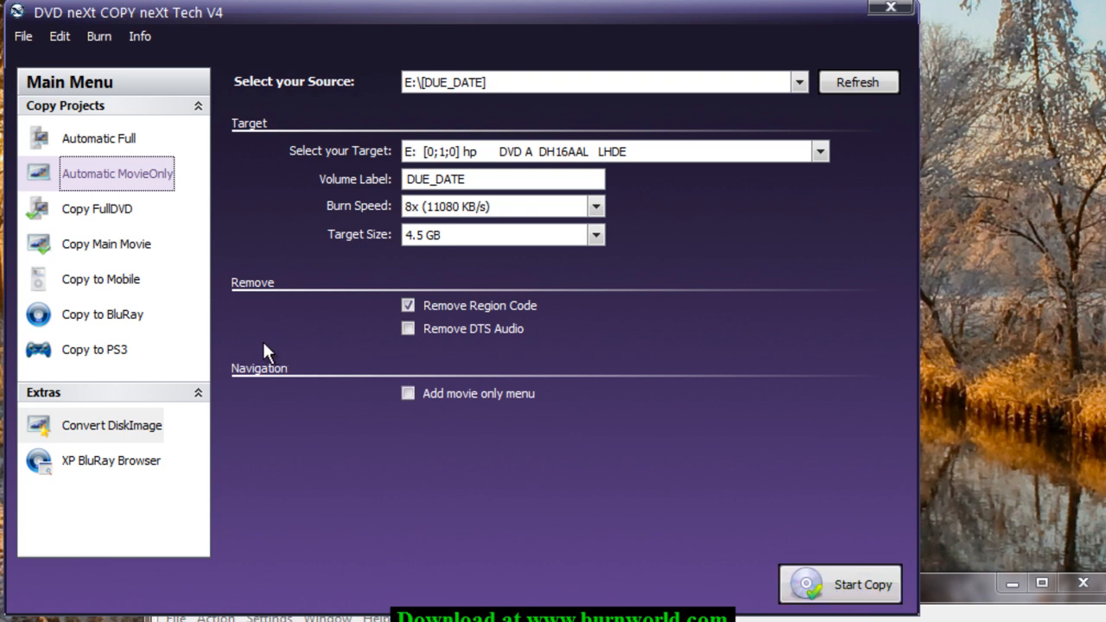
{"action": "left_click", "coordinate": [101, 278]}
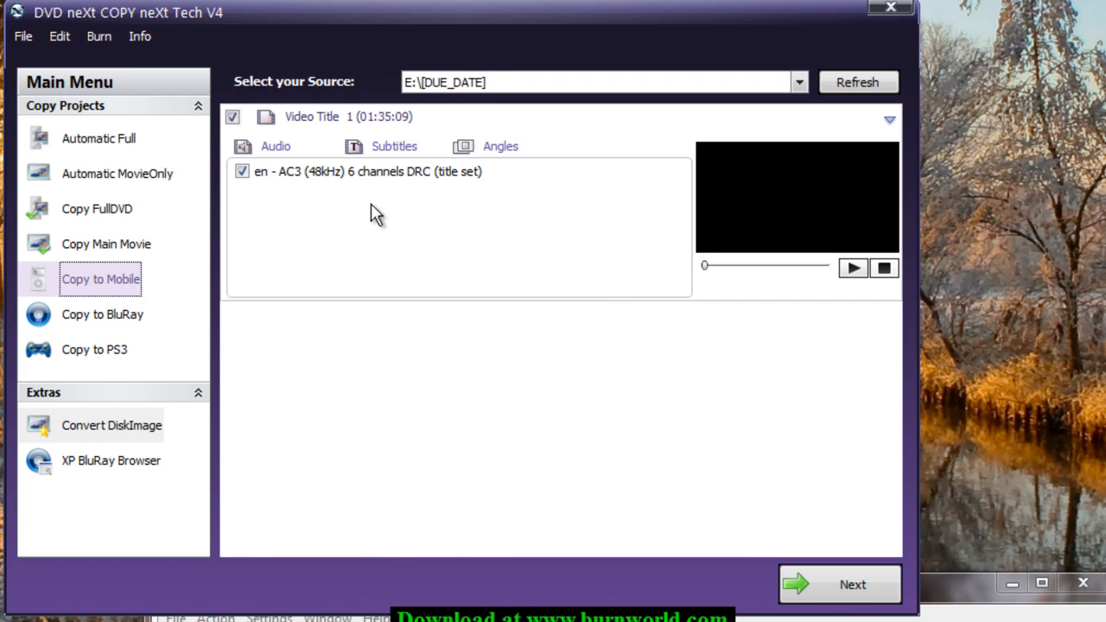
{"action": "mouse_move", "coordinate": [558, 204]}
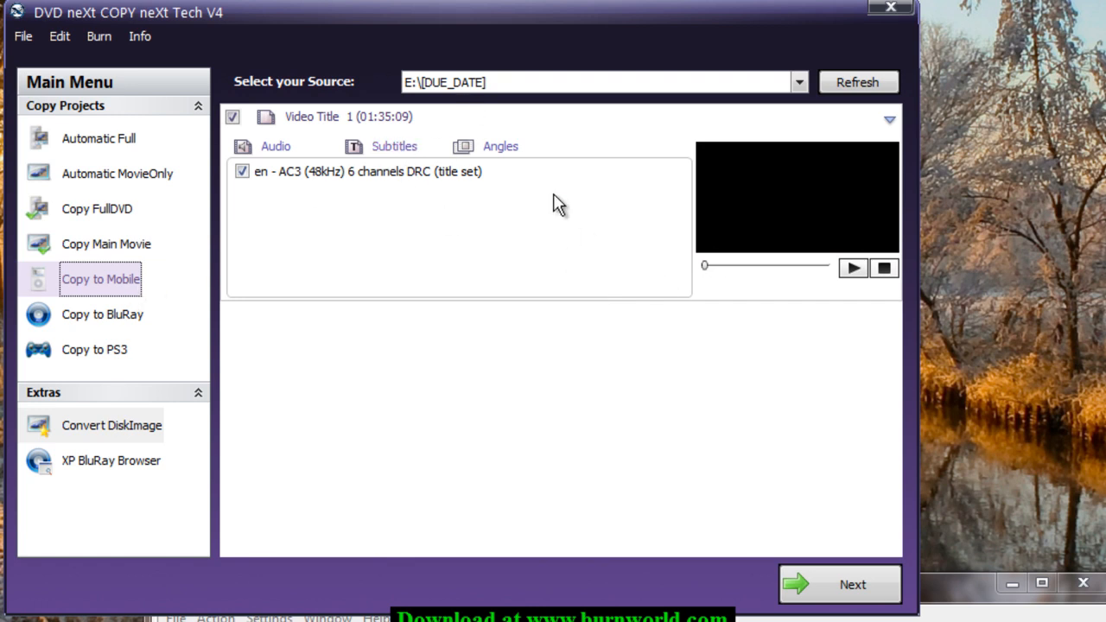
{"action": "mouse_move", "coordinate": [432, 177]}
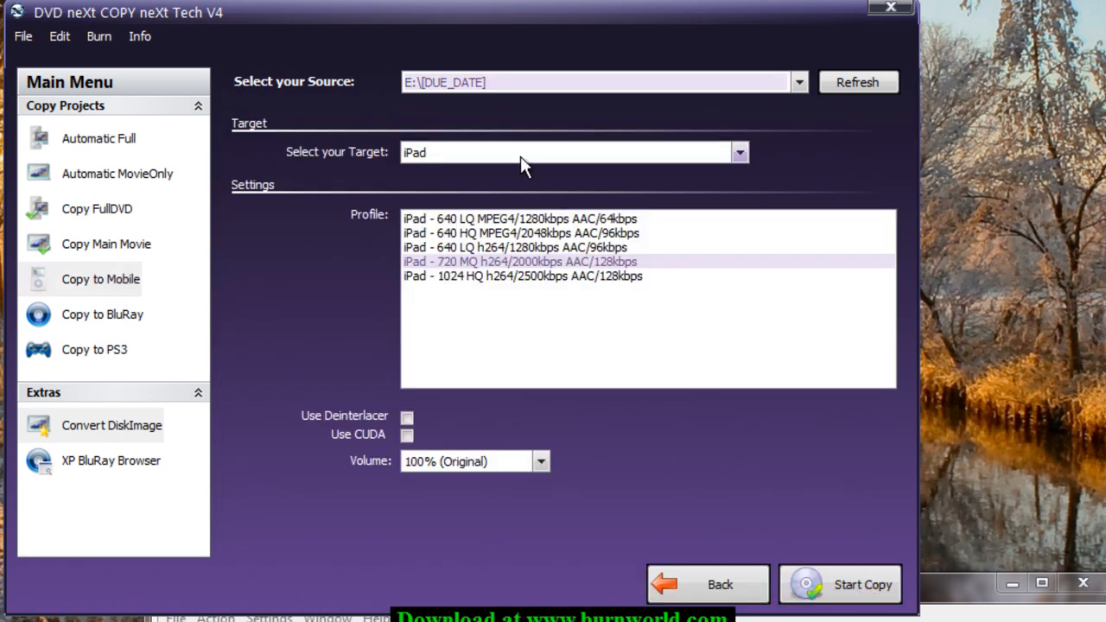
{"action": "left_click", "coordinate": [739, 152]}
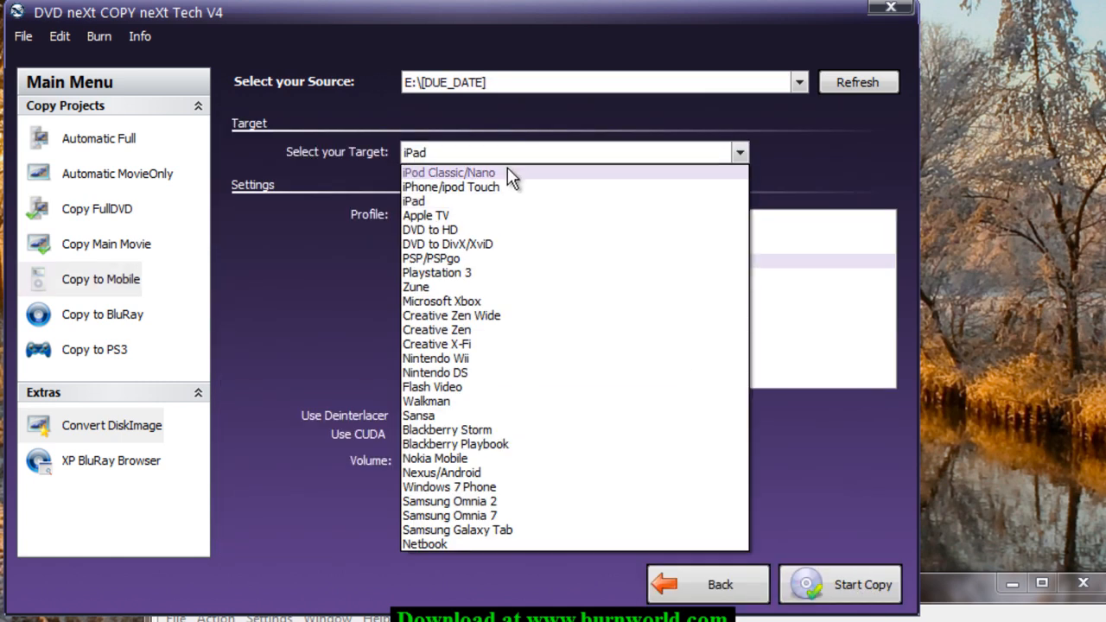
{"action": "mouse_move", "coordinate": [497, 187]}
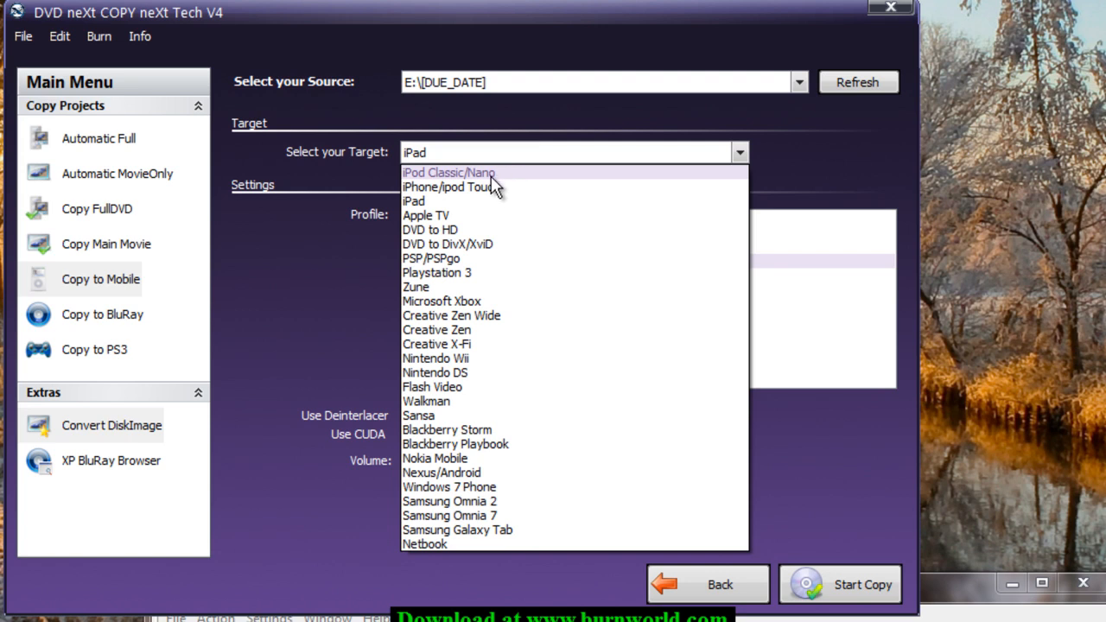
{"action": "mouse_move", "coordinate": [475, 336]}
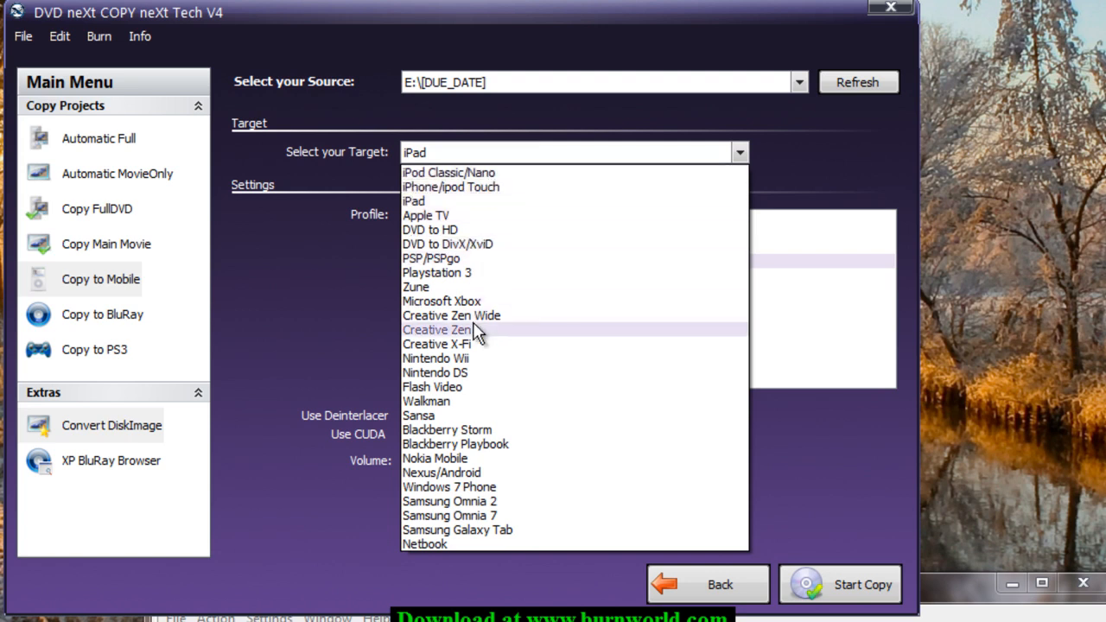
{"action": "mouse_move", "coordinate": [479, 419]}
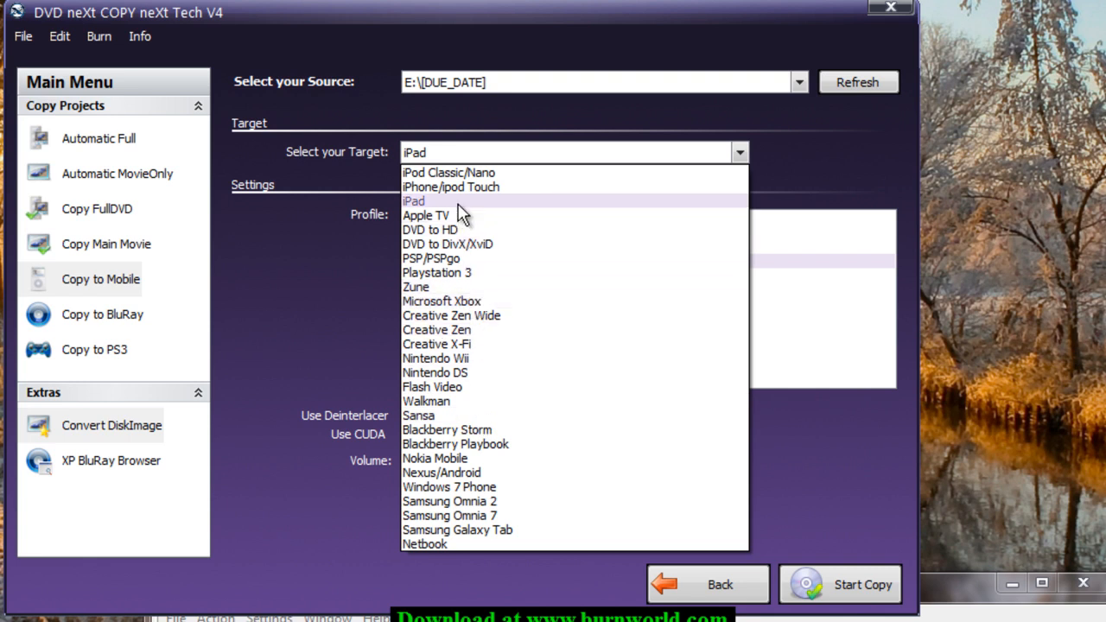
{"action": "left_click", "coordinate": [413, 201]}
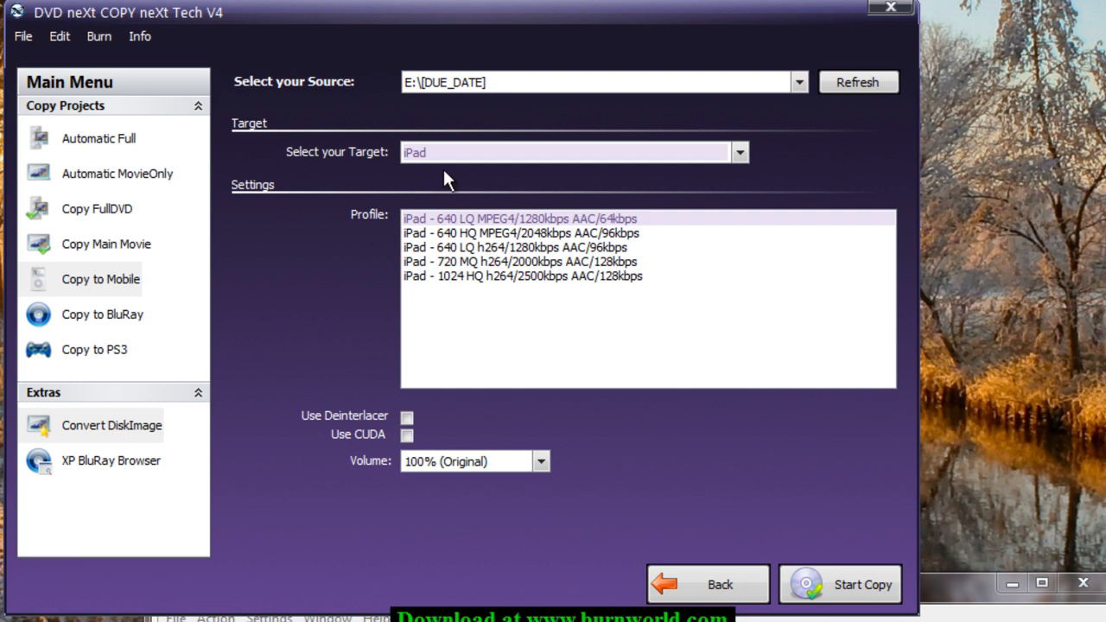
{"action": "mouse_move", "coordinate": [448, 287]}
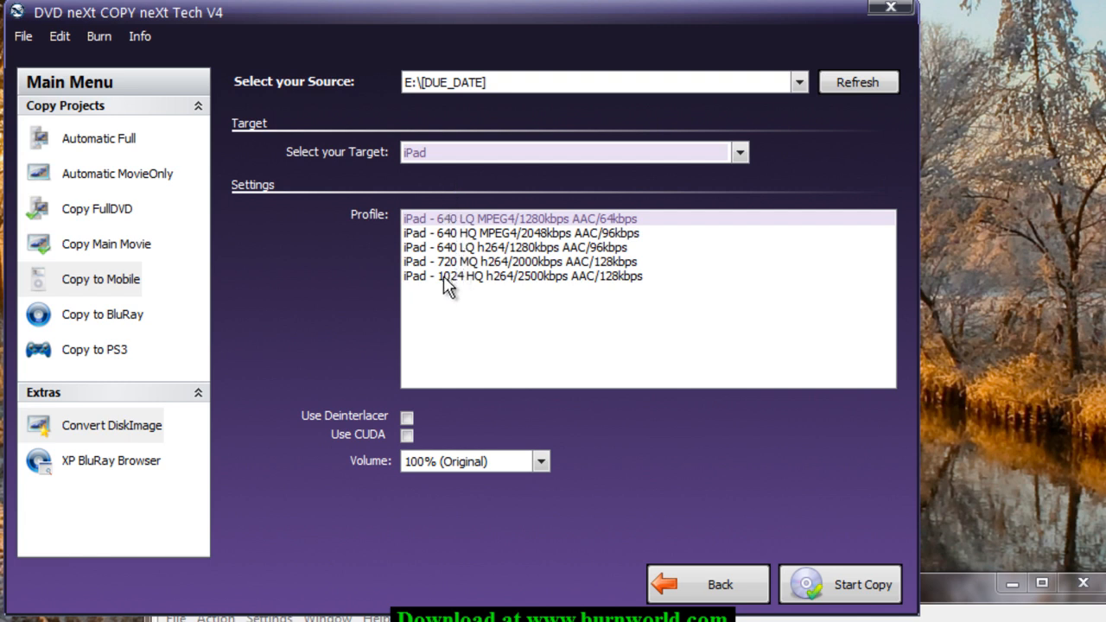
{"action": "mouse_move", "coordinate": [467, 272]}
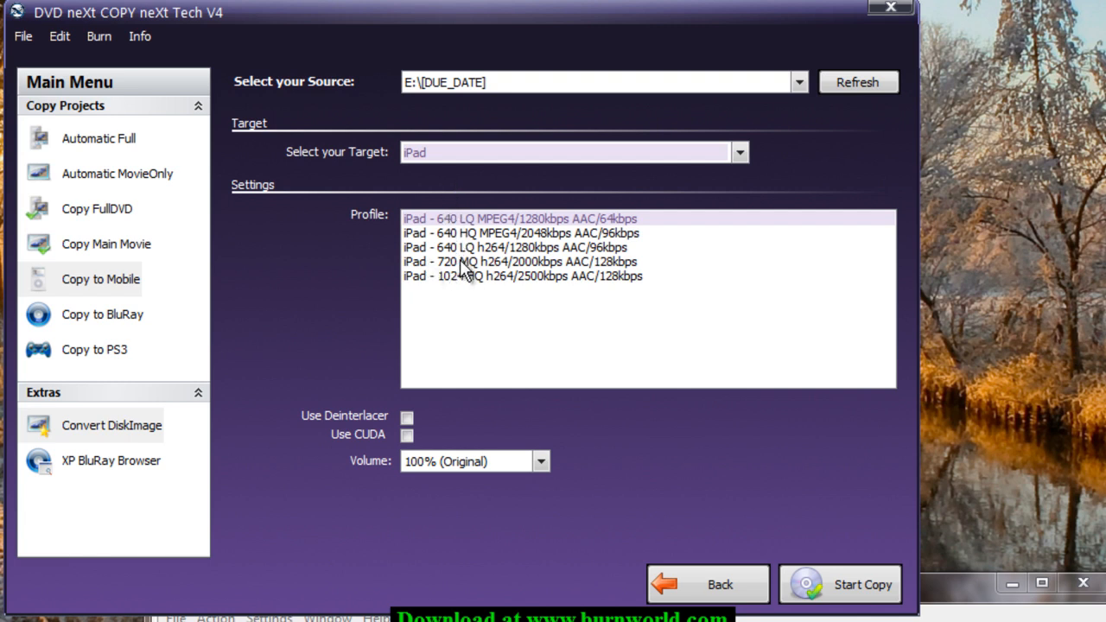
{"action": "mouse_move", "coordinate": [463, 251]}
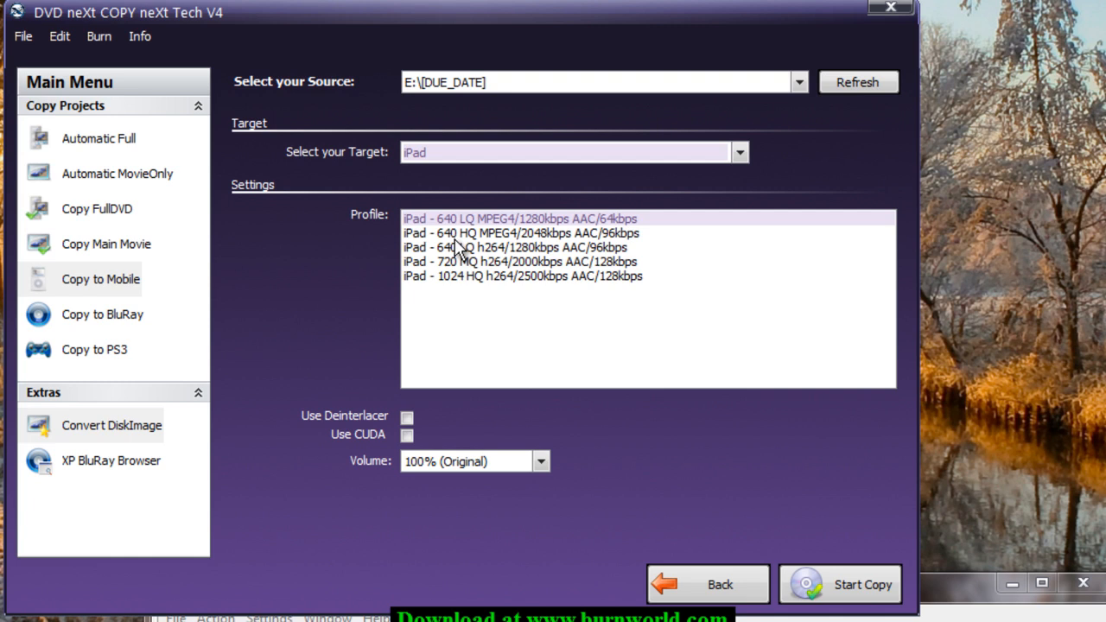
{"action": "mouse_move", "coordinate": [476, 290]}
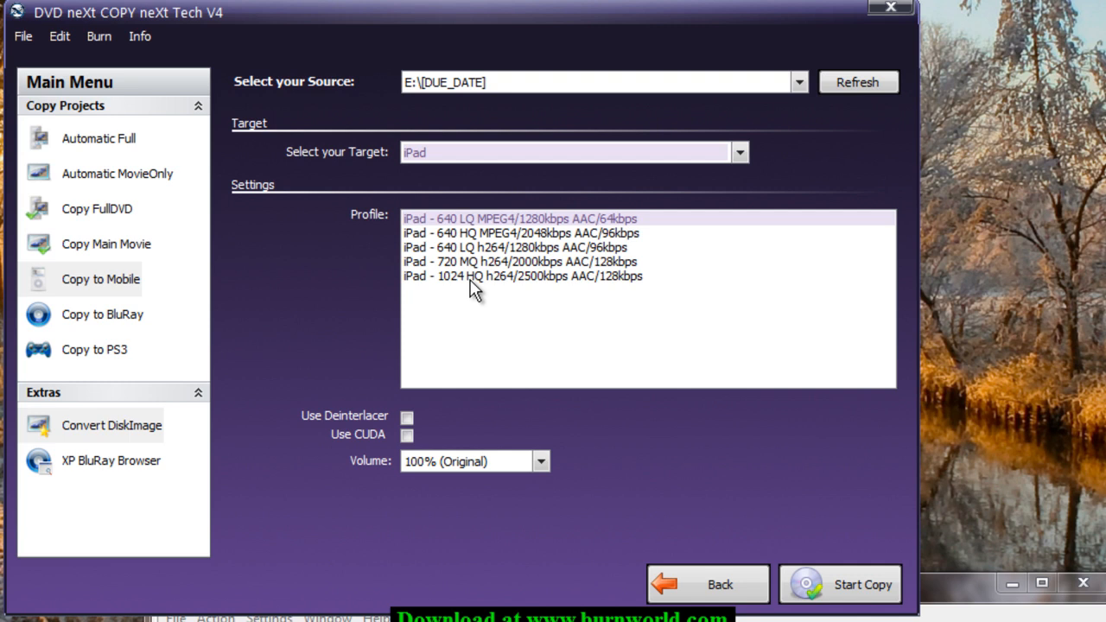
{"action": "mouse_move", "coordinate": [466, 289]}
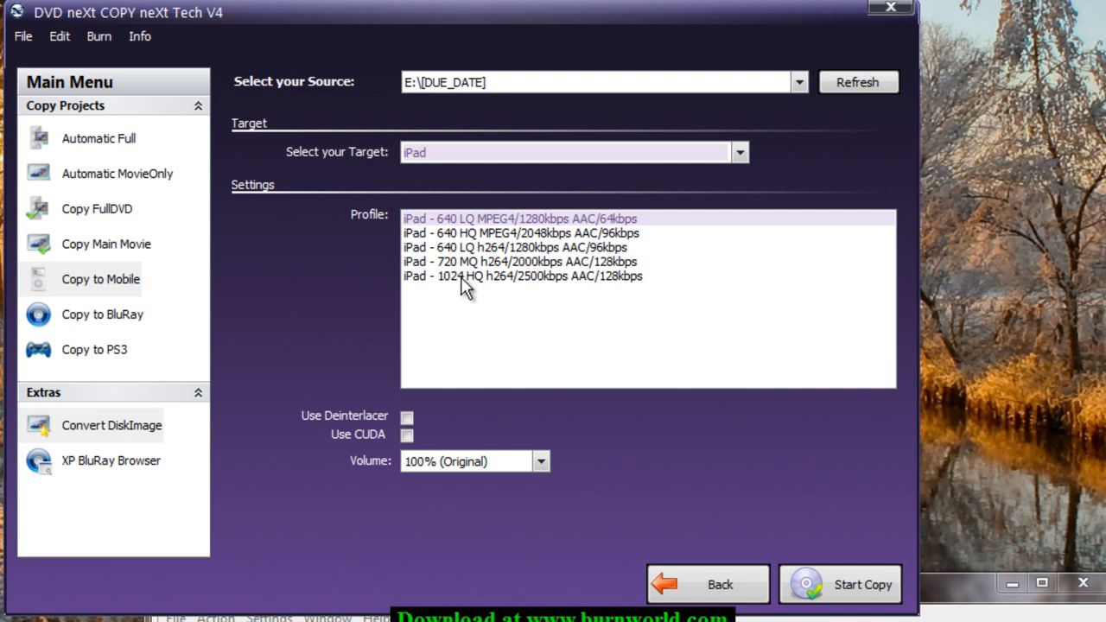
{"action": "left_click", "coordinate": [522, 276]}
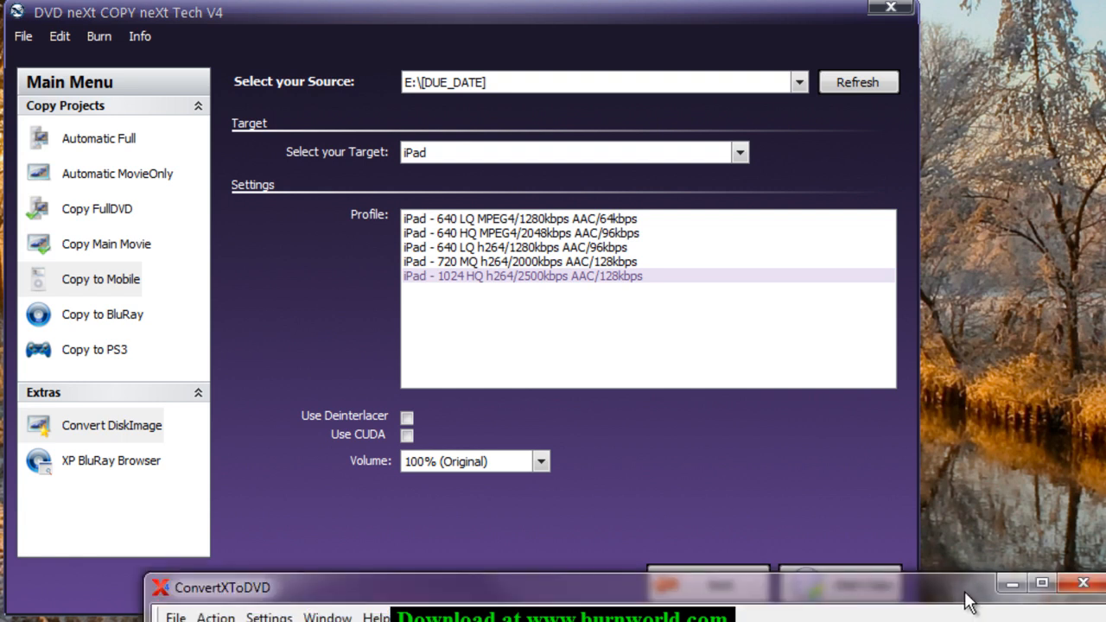
Bring the ConvertXToDVD window up and place it over the DVD neXt COPY window.
{"action": "left_click_drag", "start_coordinate": [967, 597], "coordinate": [933, 551]}
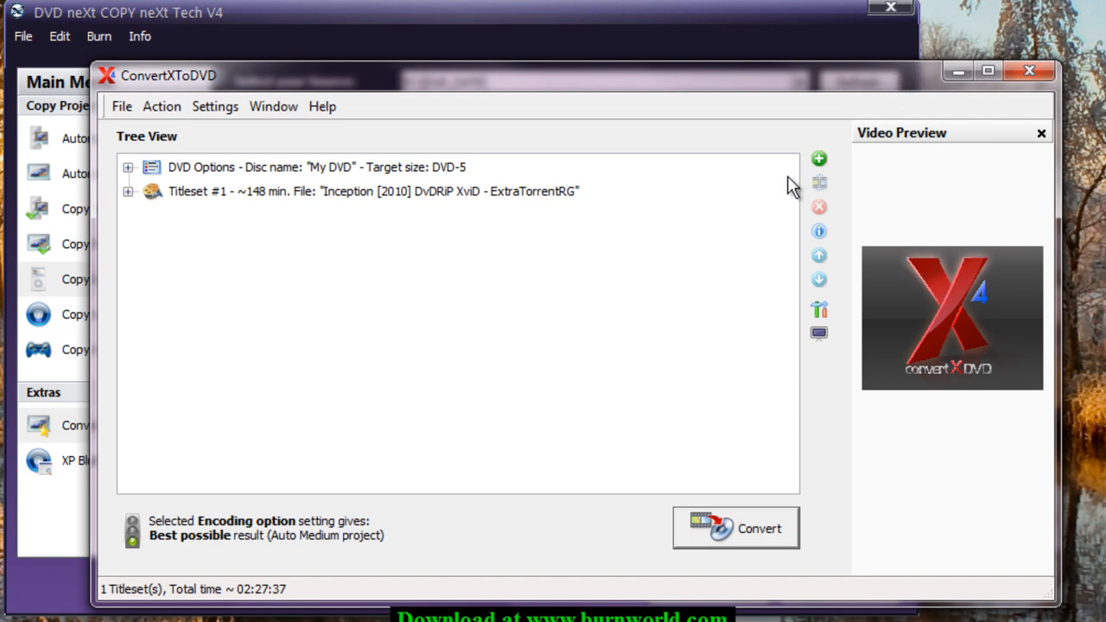
{"action": "mouse_move", "coordinate": [263, 85]}
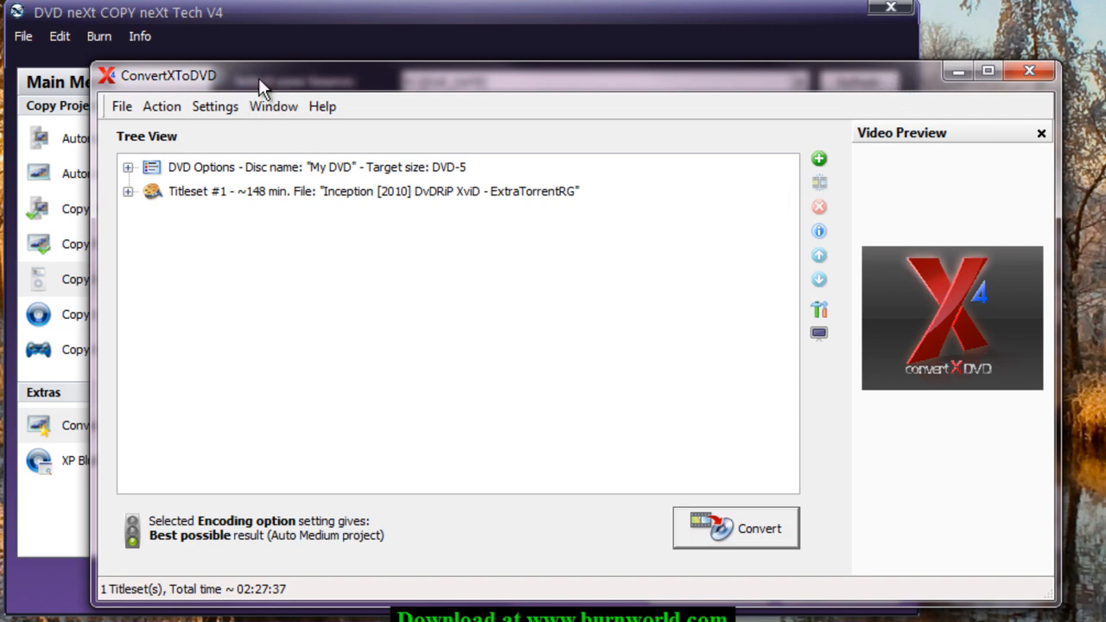
{"action": "left_click_drag", "start_coordinate": [264, 83], "coordinate": [127, 99]}
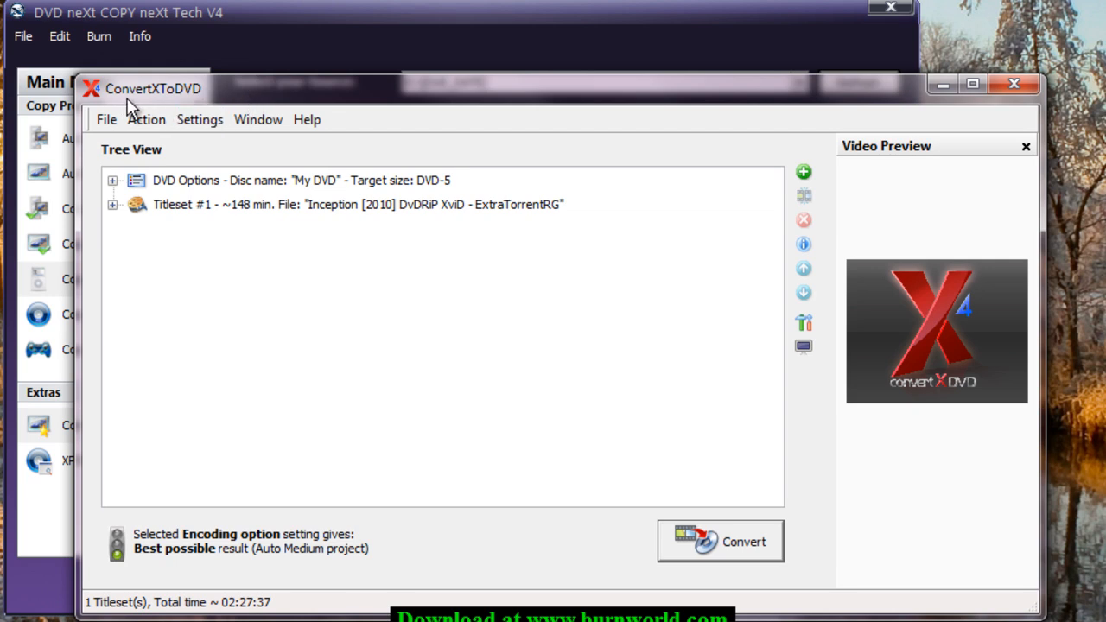
{"action": "mouse_move", "coordinate": [181, 111]}
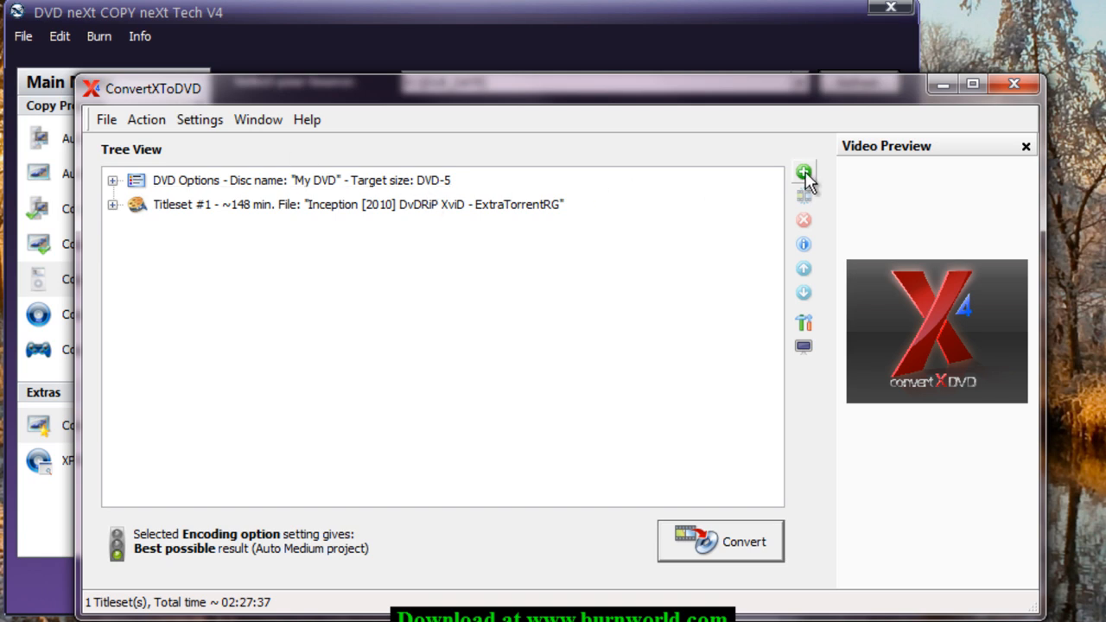
Add the Inception [2010] DvDRiP XviD mp4 as a second titleset.
{"action": "left_click", "coordinate": [803, 178]}
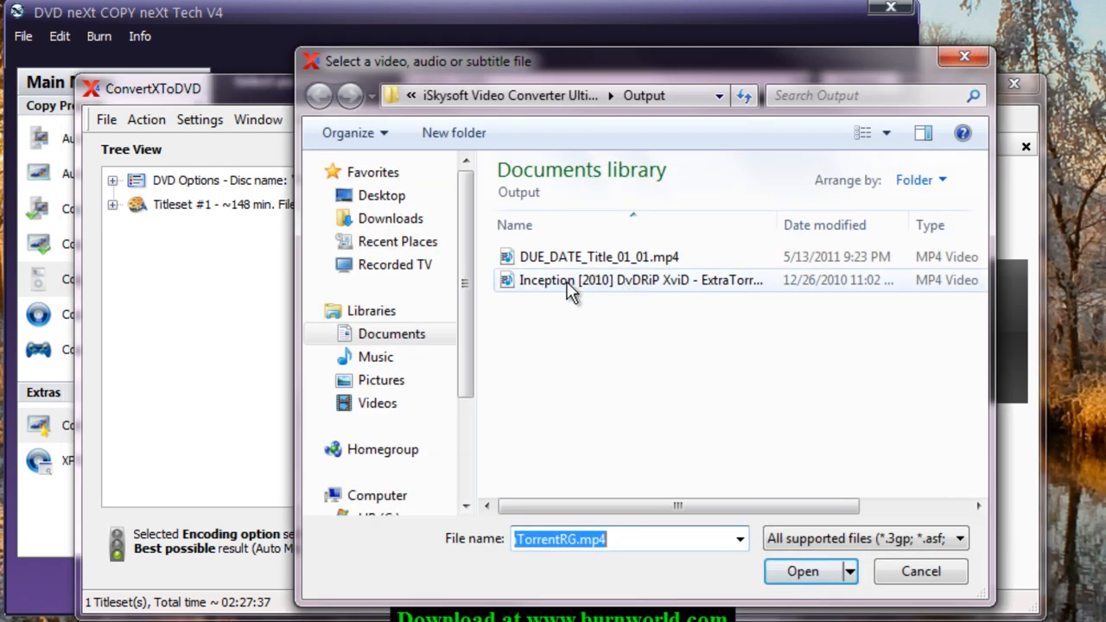
{"action": "mouse_move", "coordinate": [570, 280]}
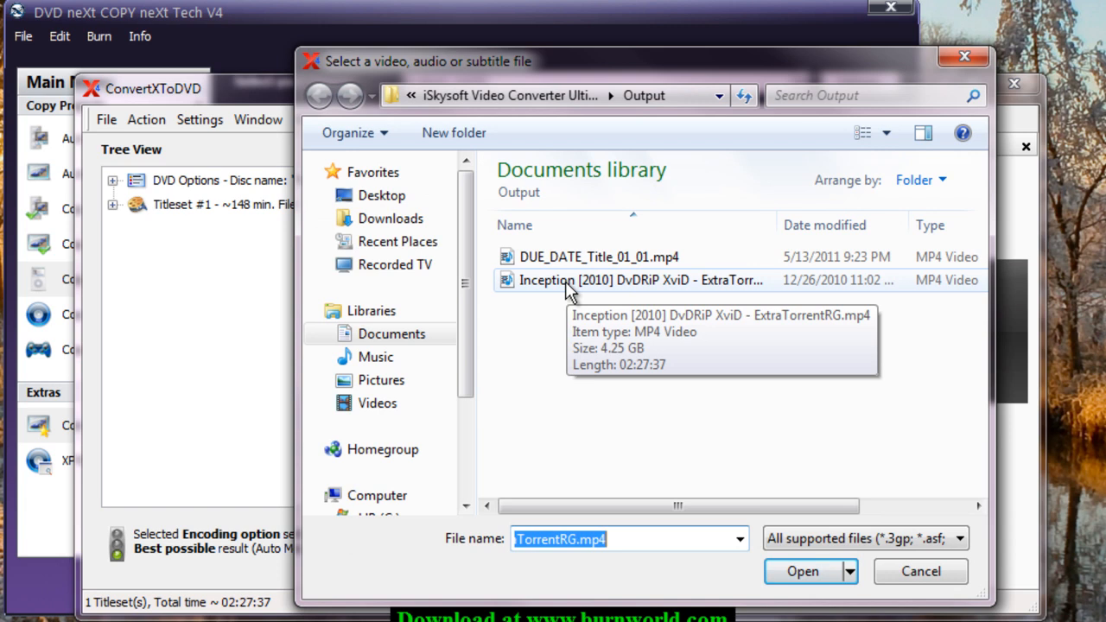
{"action": "left_click", "coordinate": [802, 571]}
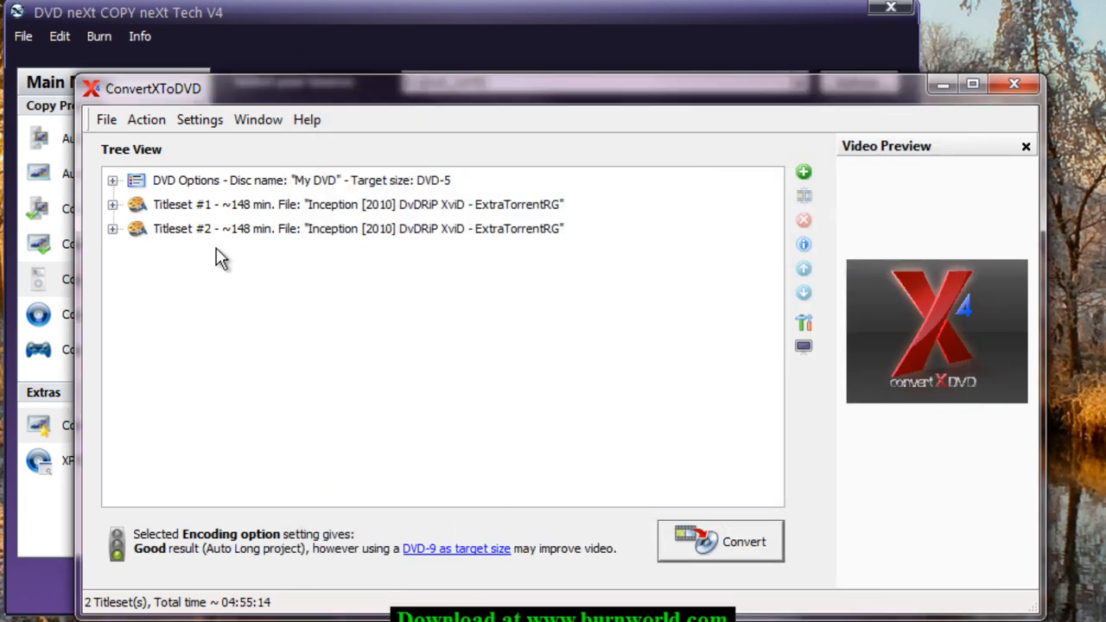
{"action": "mouse_move", "coordinate": [732, 553]}
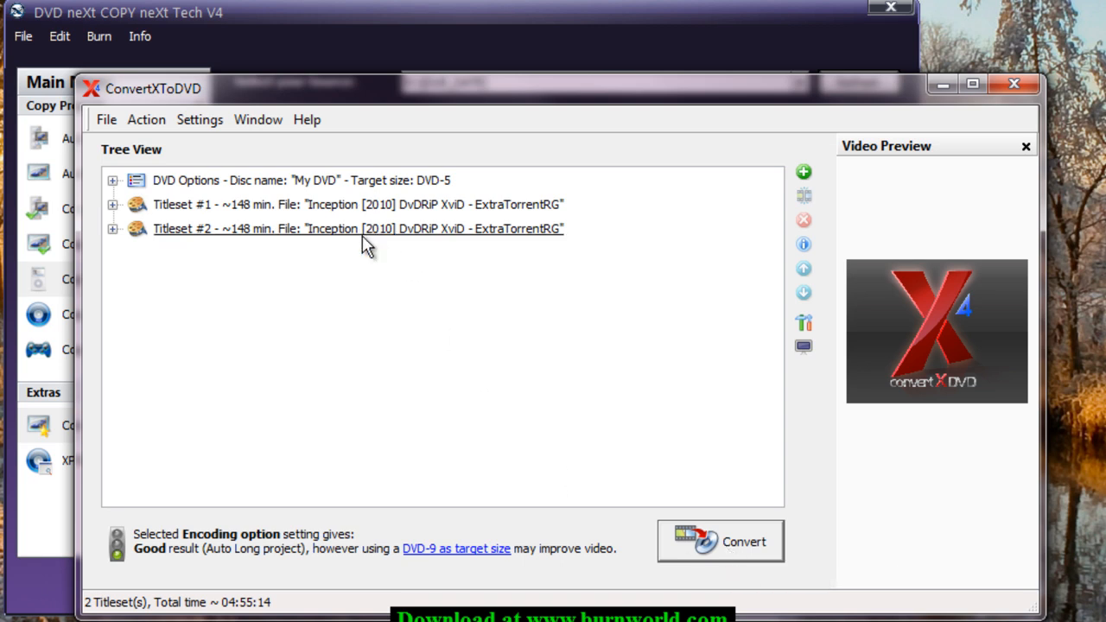
{"action": "mouse_move", "coordinate": [363, 228]}
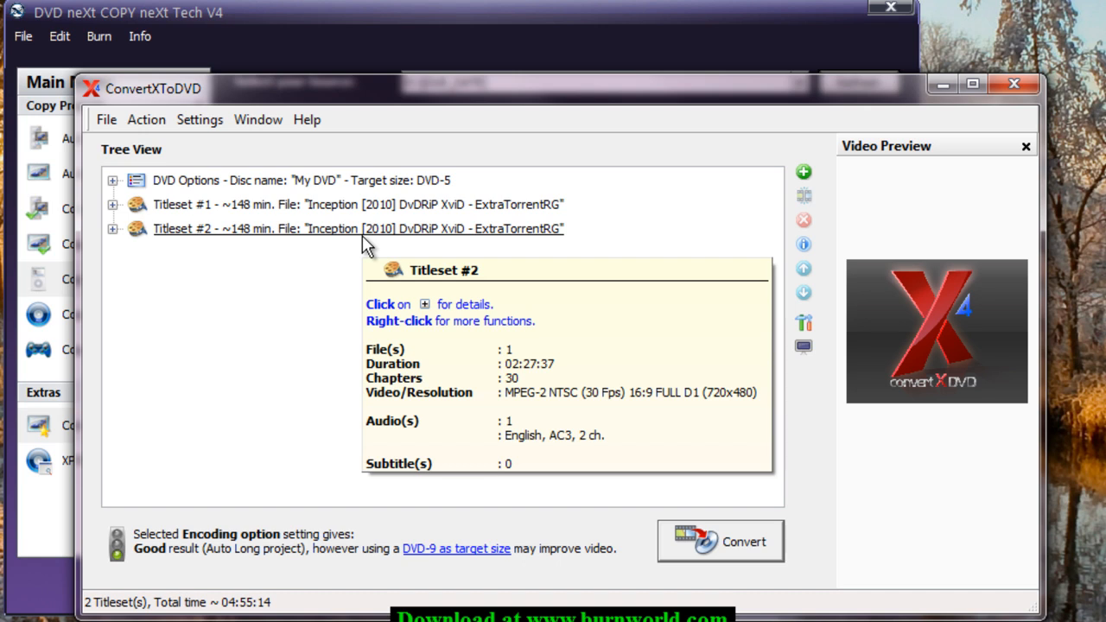